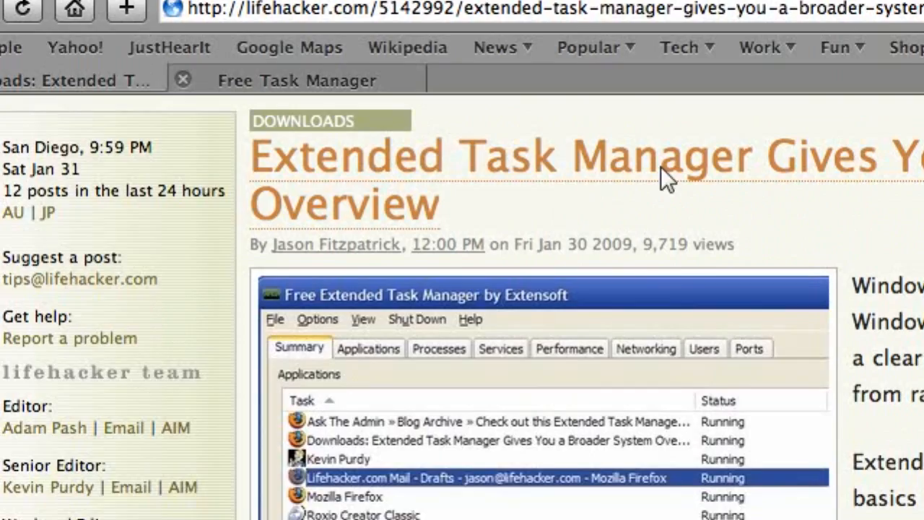
# Scroll to the article's end and open the Extended Task Manager link in a new tab
pyautogui.scroll(-3)
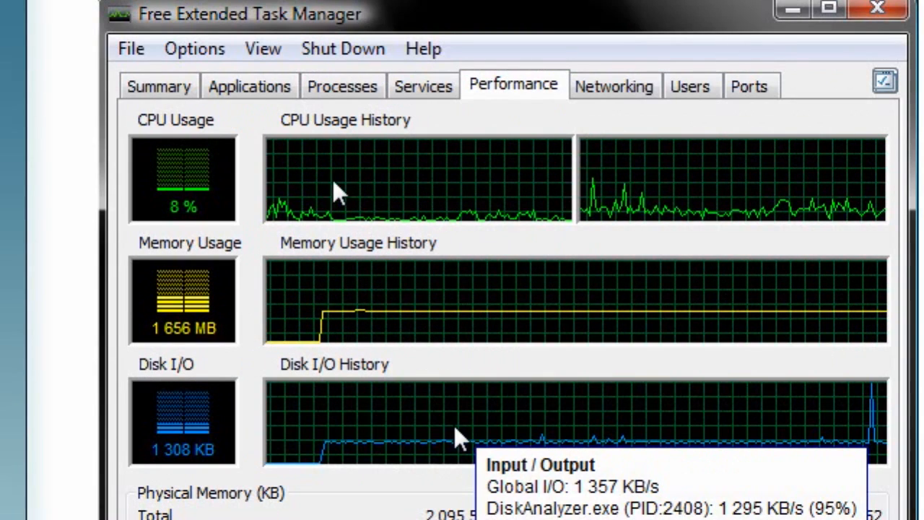
pyautogui.moveTo(642, 202)
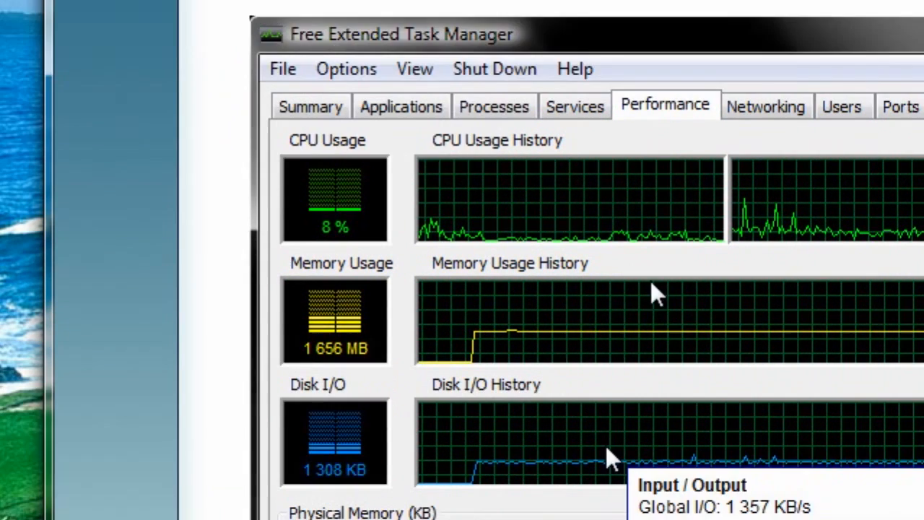
pyautogui.scroll(-3)
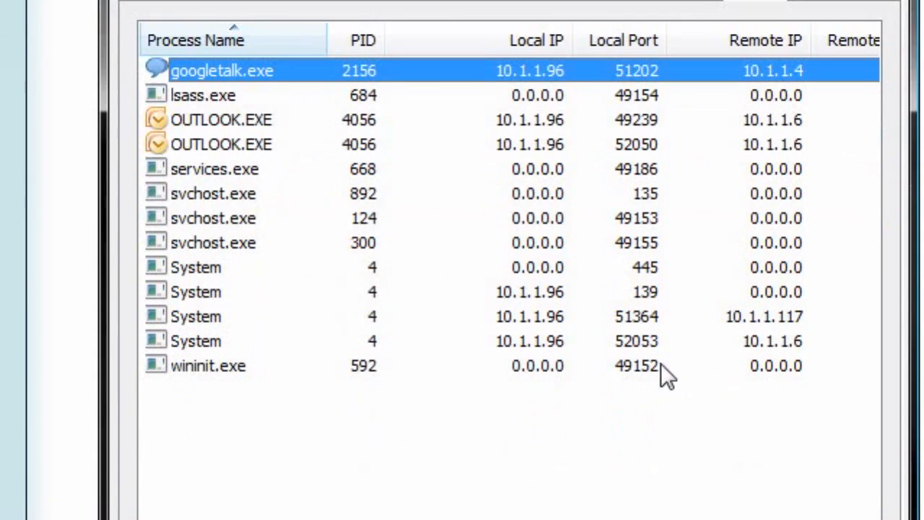
pyautogui.moveTo(379, 263)
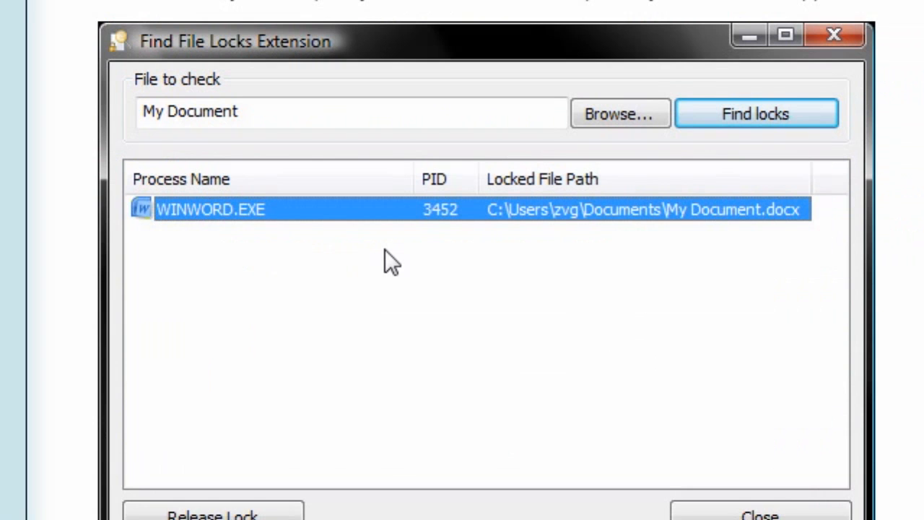
pyautogui.scroll(-3)
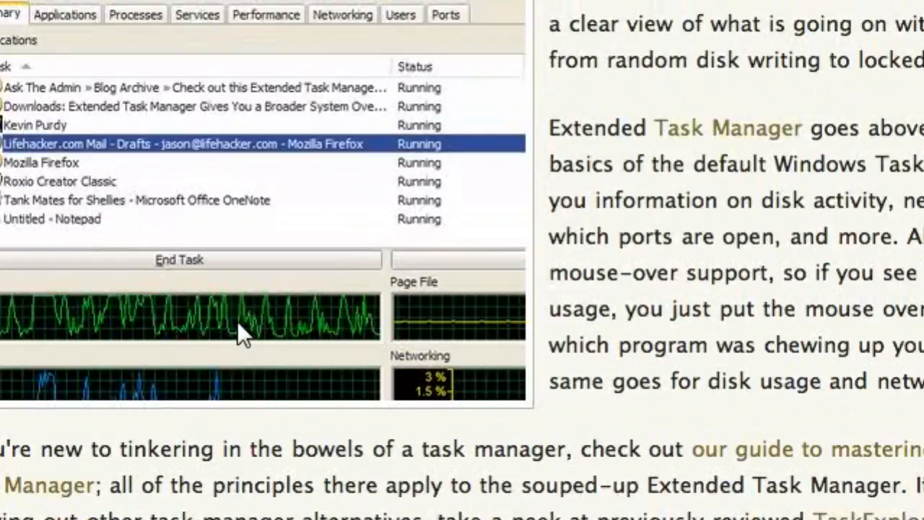
pyautogui.scroll(-3)
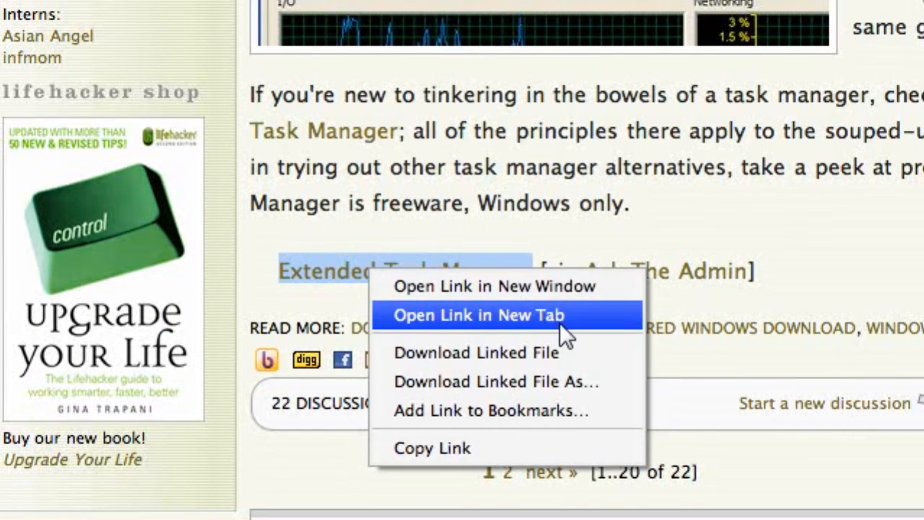
pyautogui.click(479, 314)
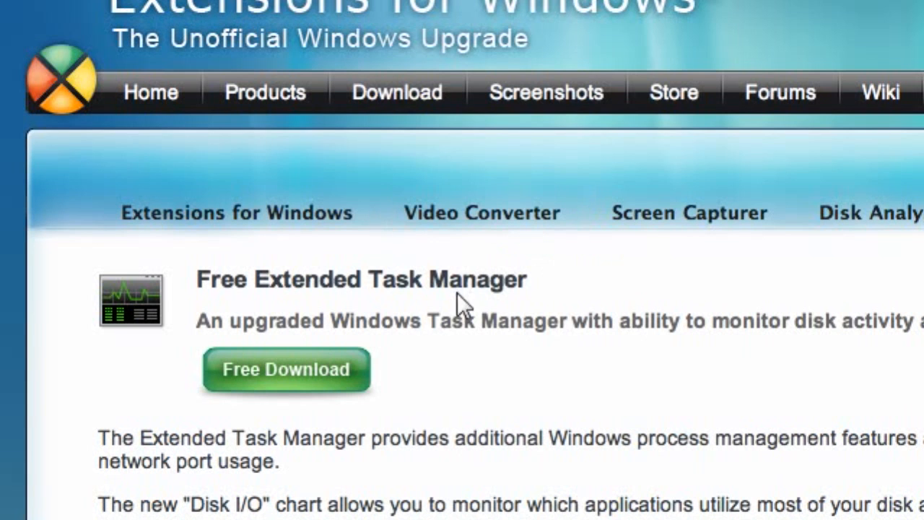
pyautogui.rightClick(286, 369)
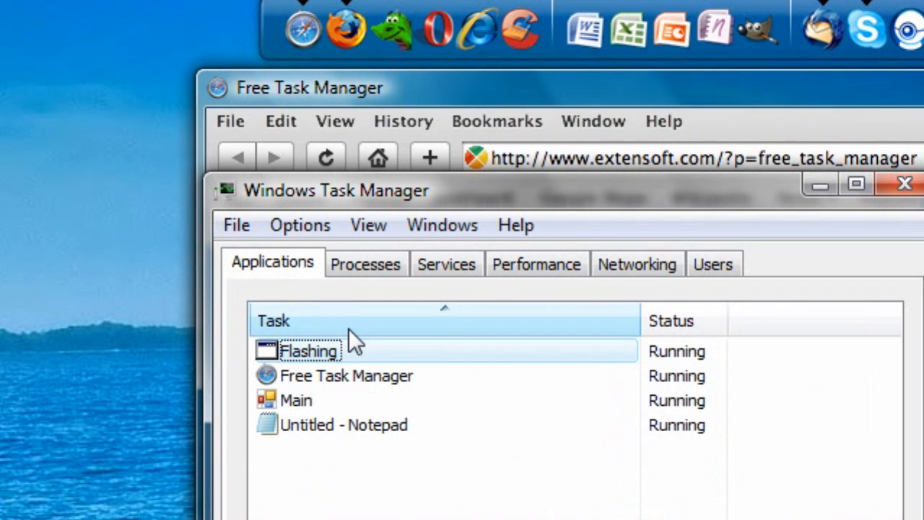
pyautogui.moveTo(485, 339)
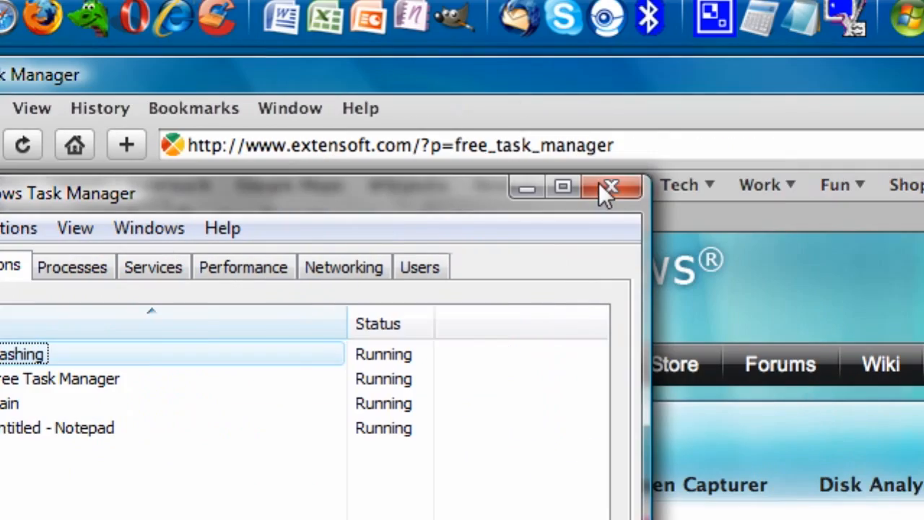
# Close the standard Windows Task Manager window
pyautogui.click(610, 187)
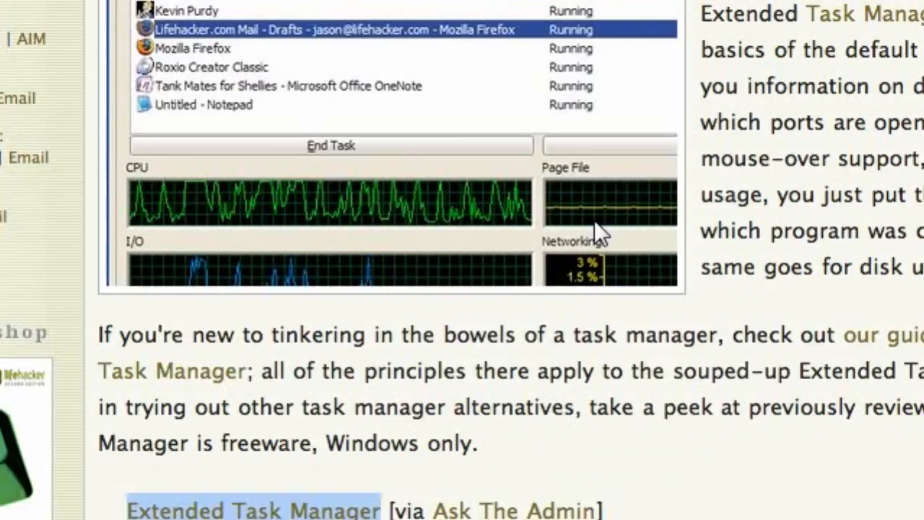
# Load freewaregenius.com from the Work bookmarks, then launch Notepad and show its Edit menu
pyautogui.scroll(3)
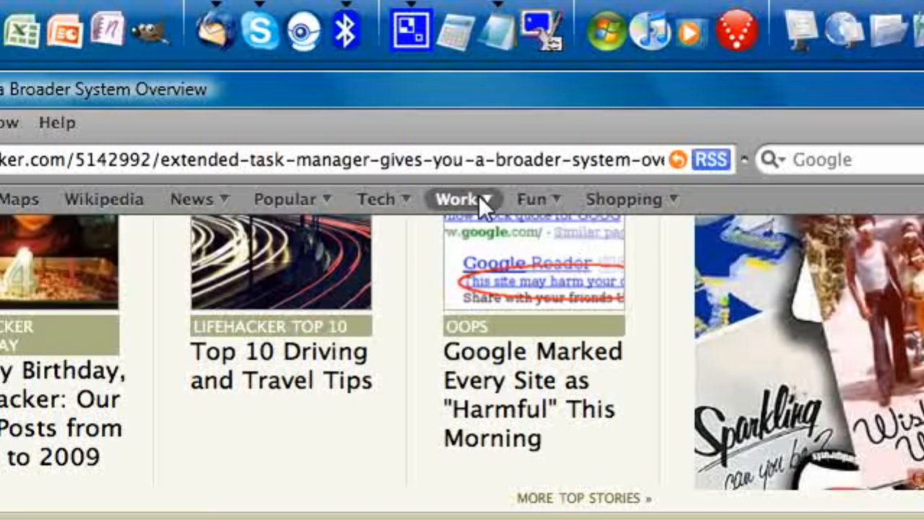
pyautogui.click(462, 199)
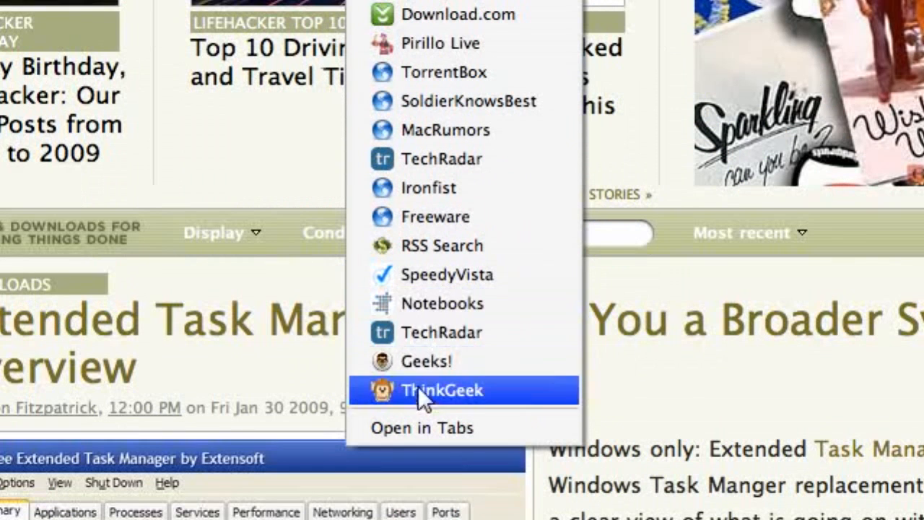
pyautogui.moveTo(480, 231)
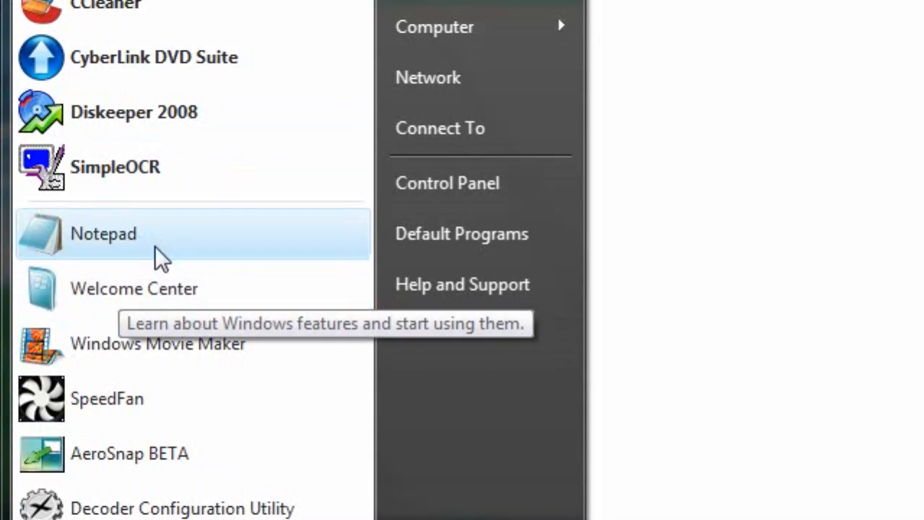
pyautogui.click(103, 233)
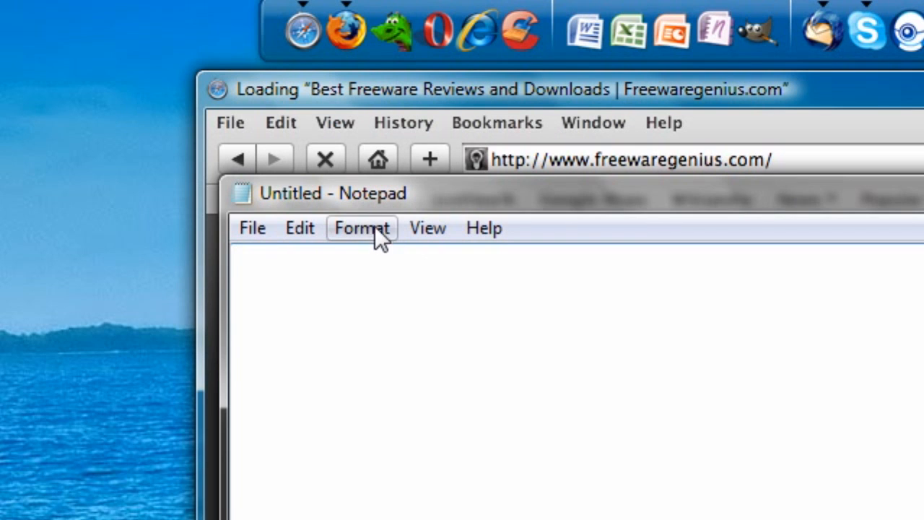
pyautogui.click(148, 97)
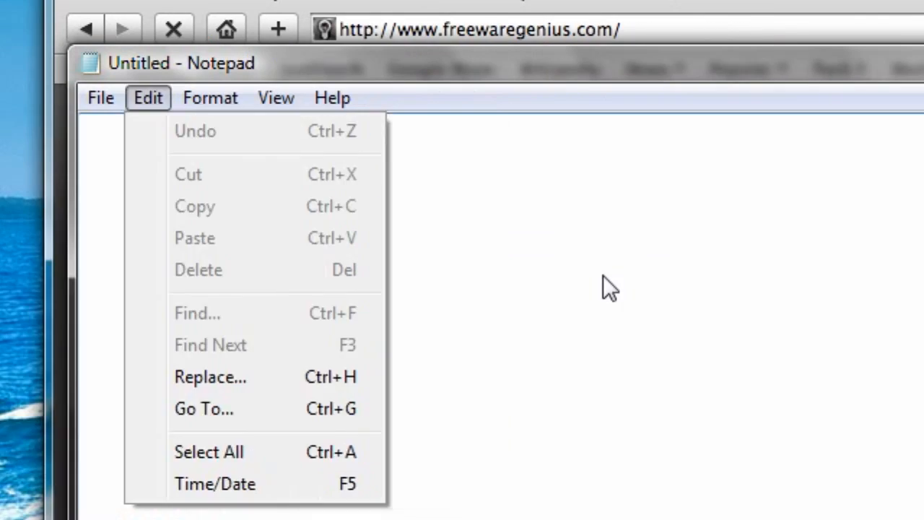